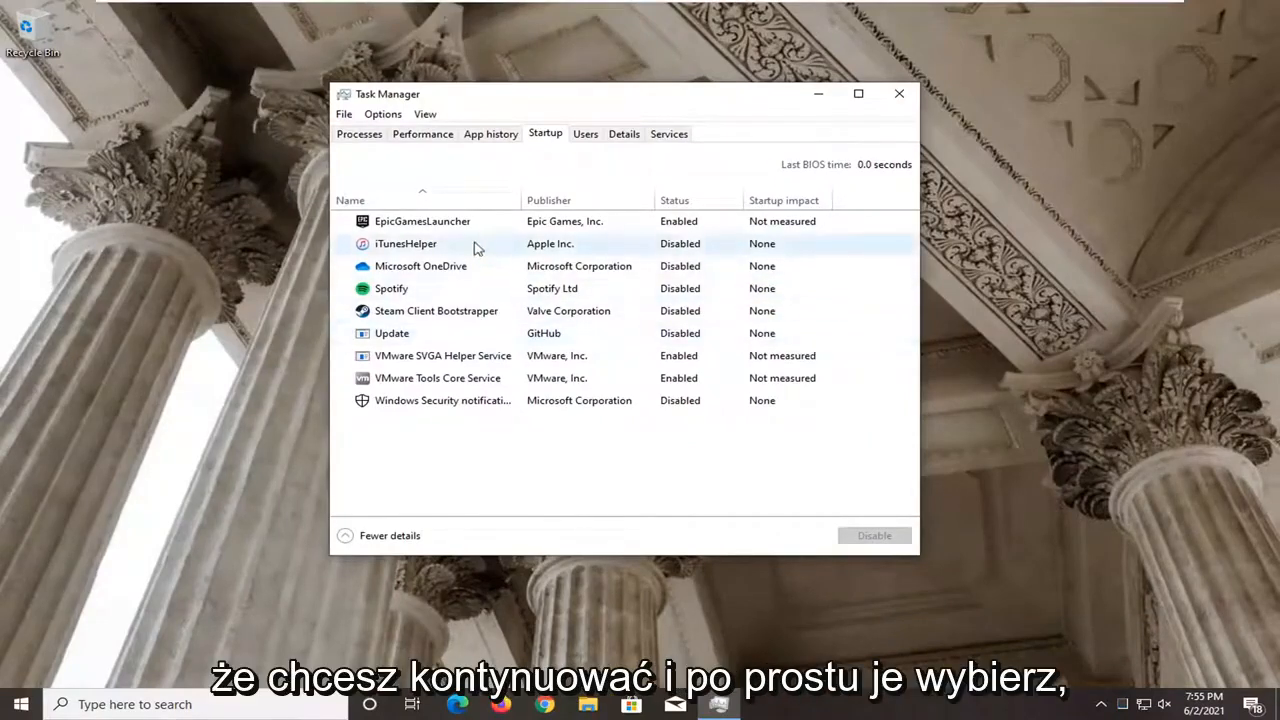
Leave Spotify disabled on the Startup tab, then close Task Manager
{"action": "left_click", "coordinate": [391, 288]}
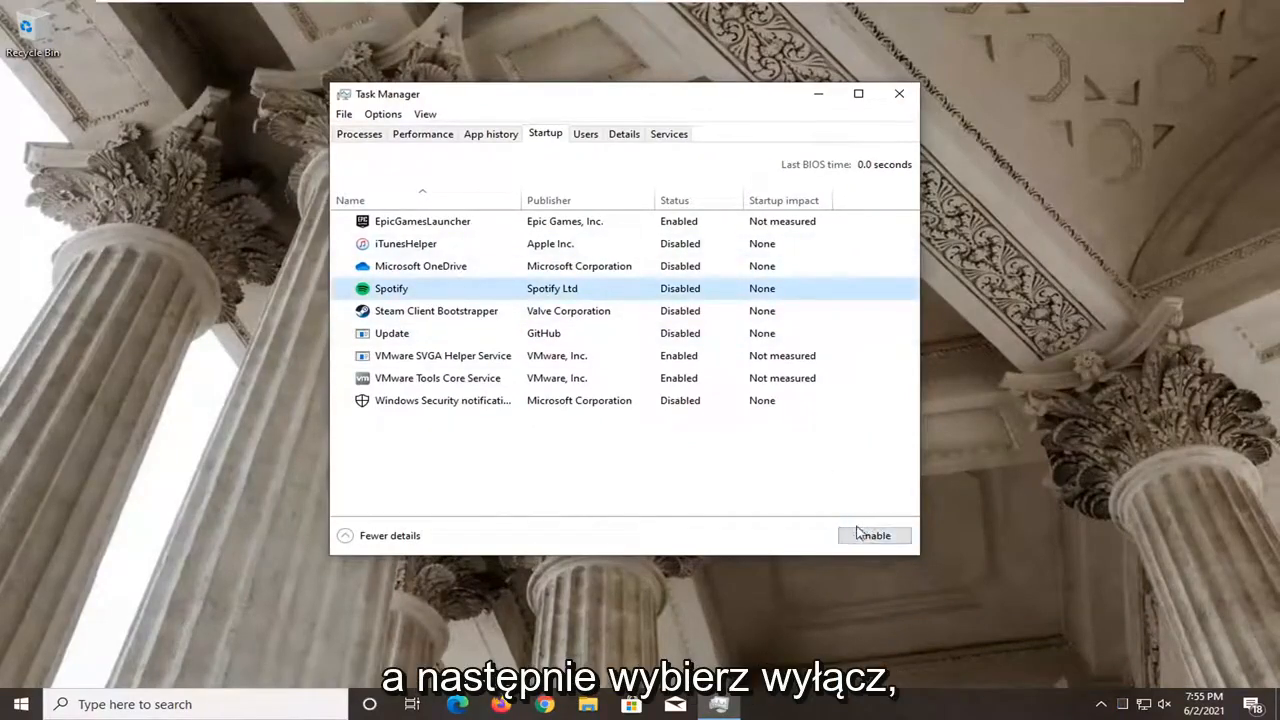
{"action": "right_click", "coordinate": [391, 288]}
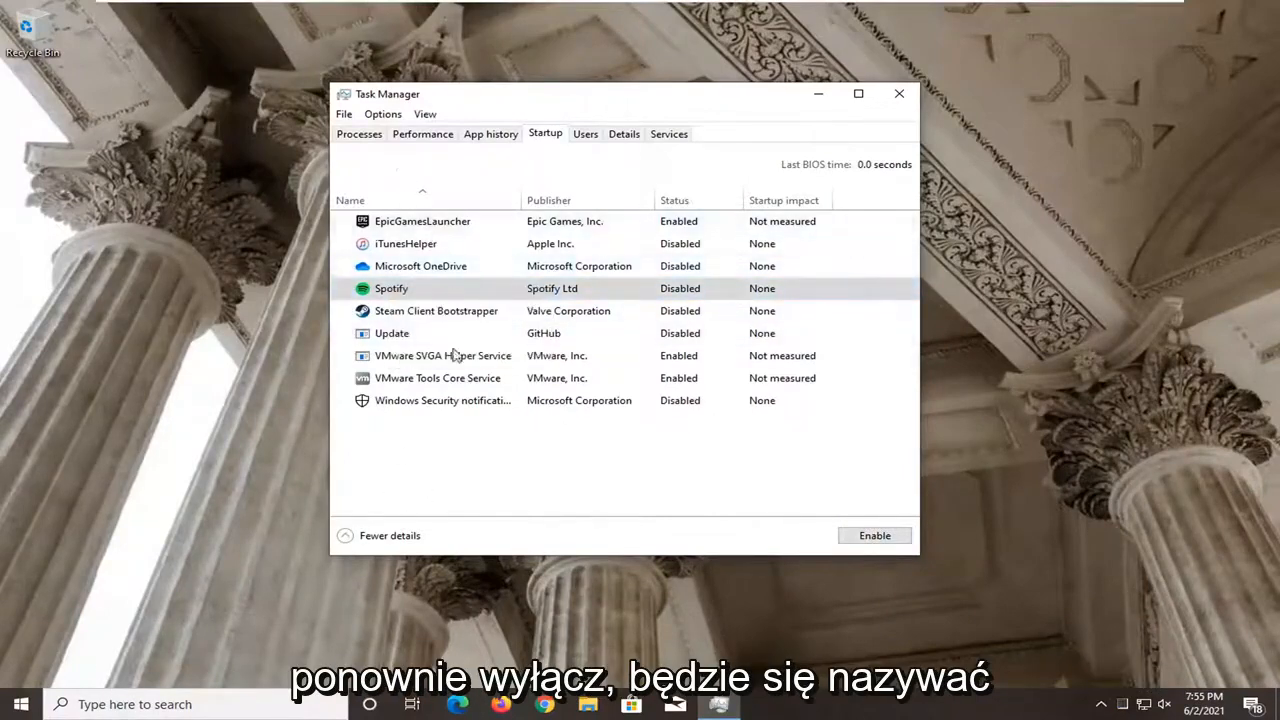
{"action": "mouse_move", "coordinate": [425, 407]}
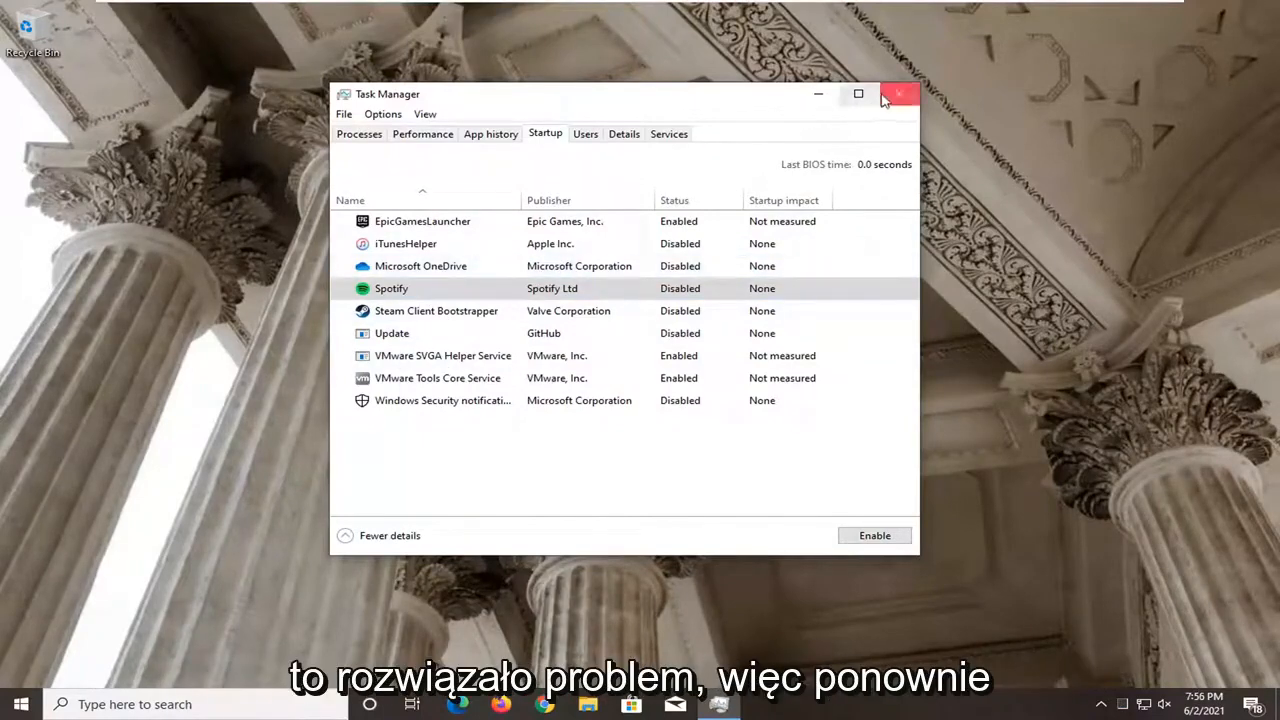
{"action": "mouse_move", "coordinate": [898, 94]}
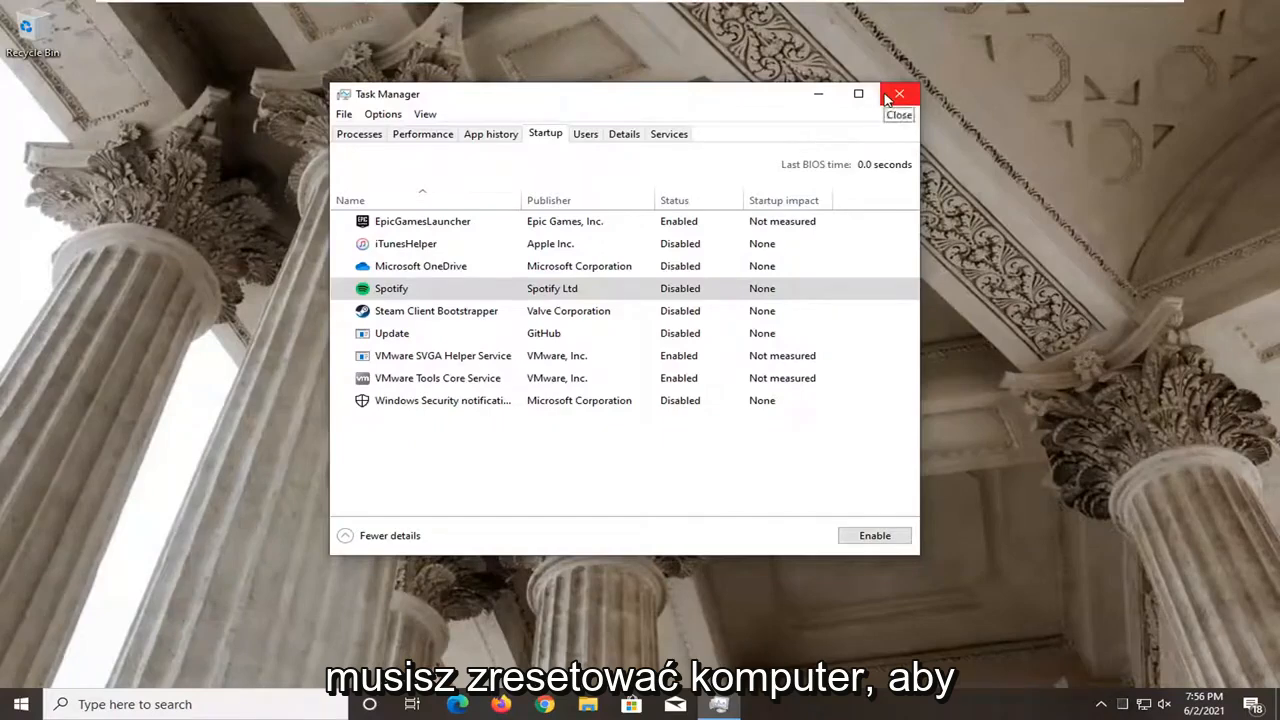
{"action": "left_click", "coordinate": [898, 94]}
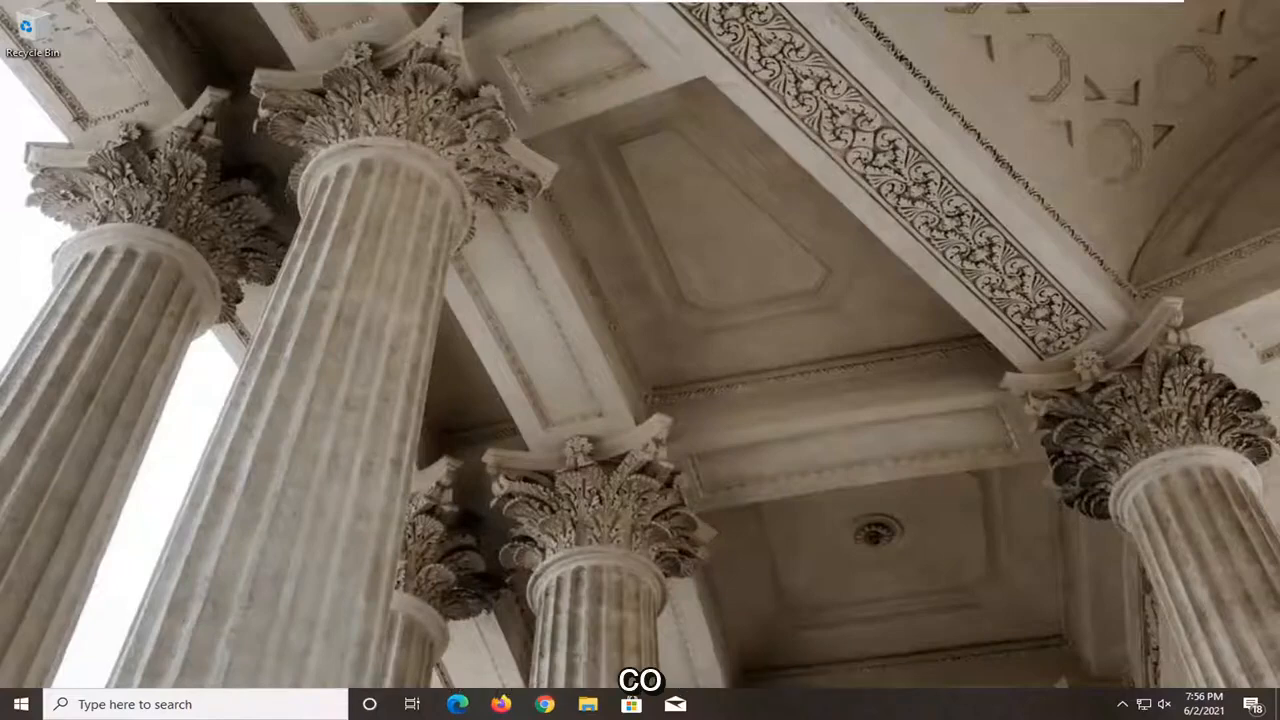
Open Control Panel from taskbar search and set View by to Large icons
{"action": "left_click", "coordinate": [20, 704]}
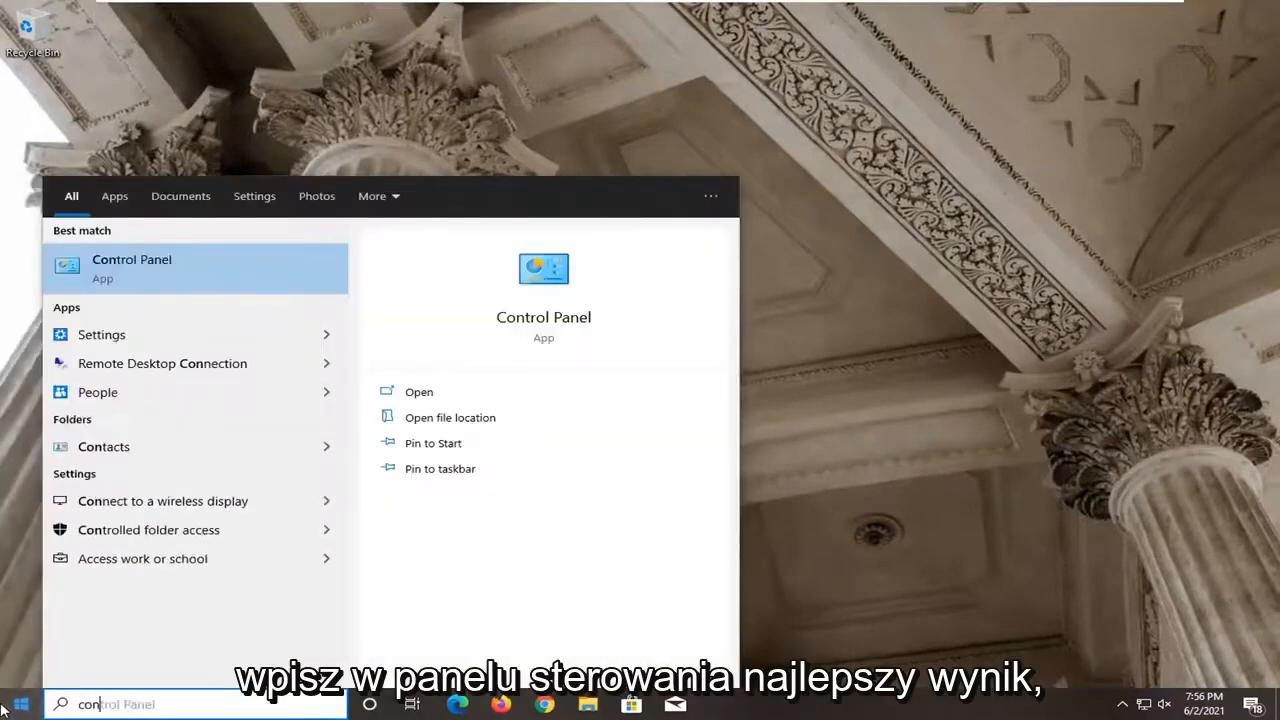
{"action": "type", "text": "control panel"}
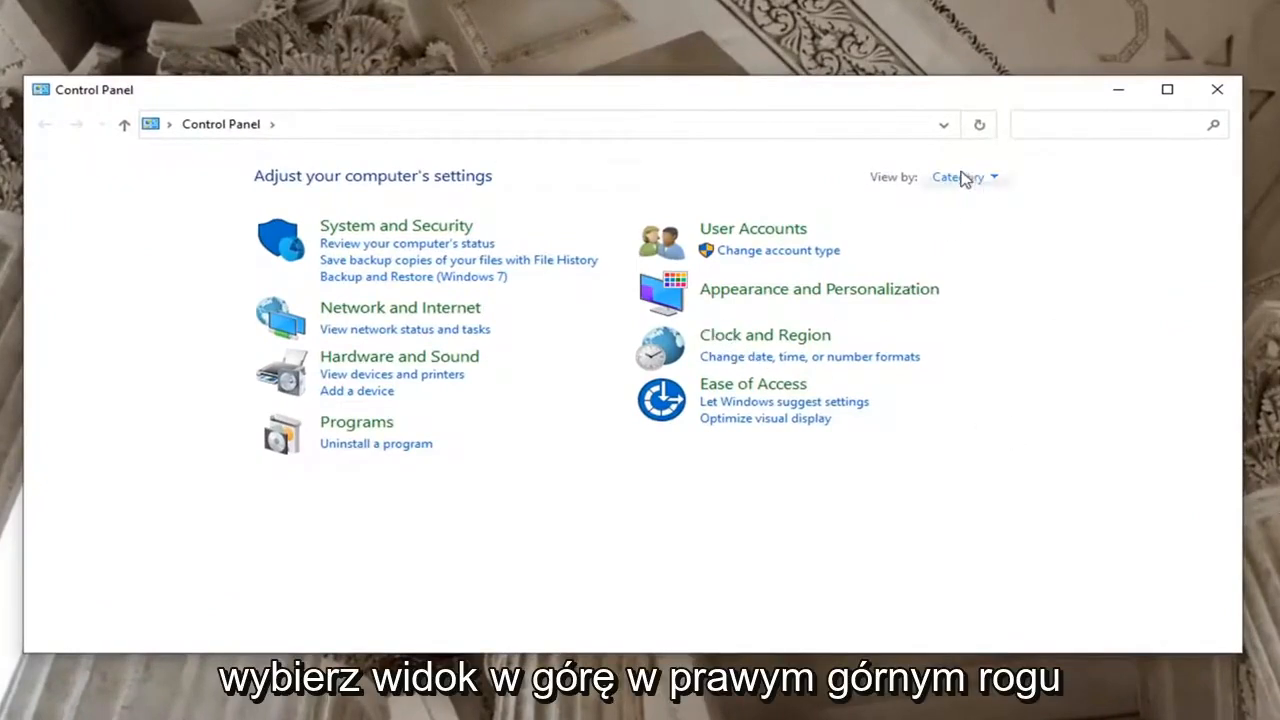
{"action": "left_click", "coordinate": [963, 177]}
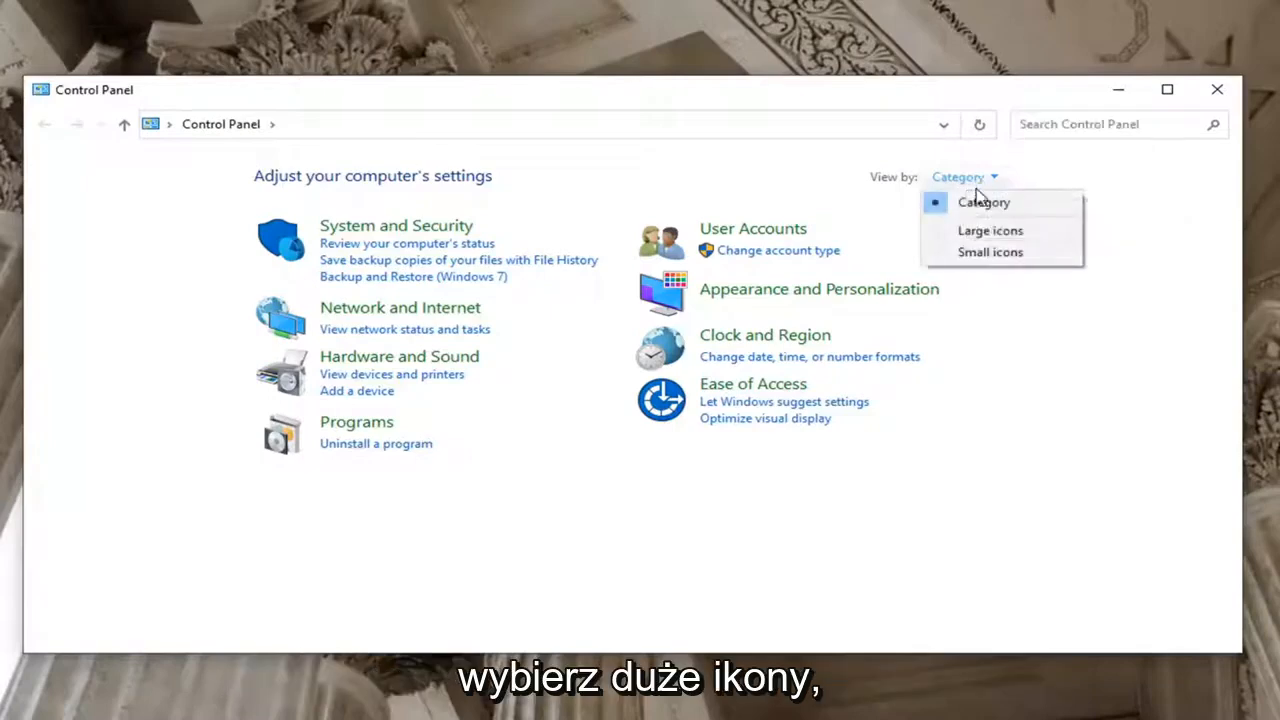
{"action": "left_click", "coordinate": [990, 230]}
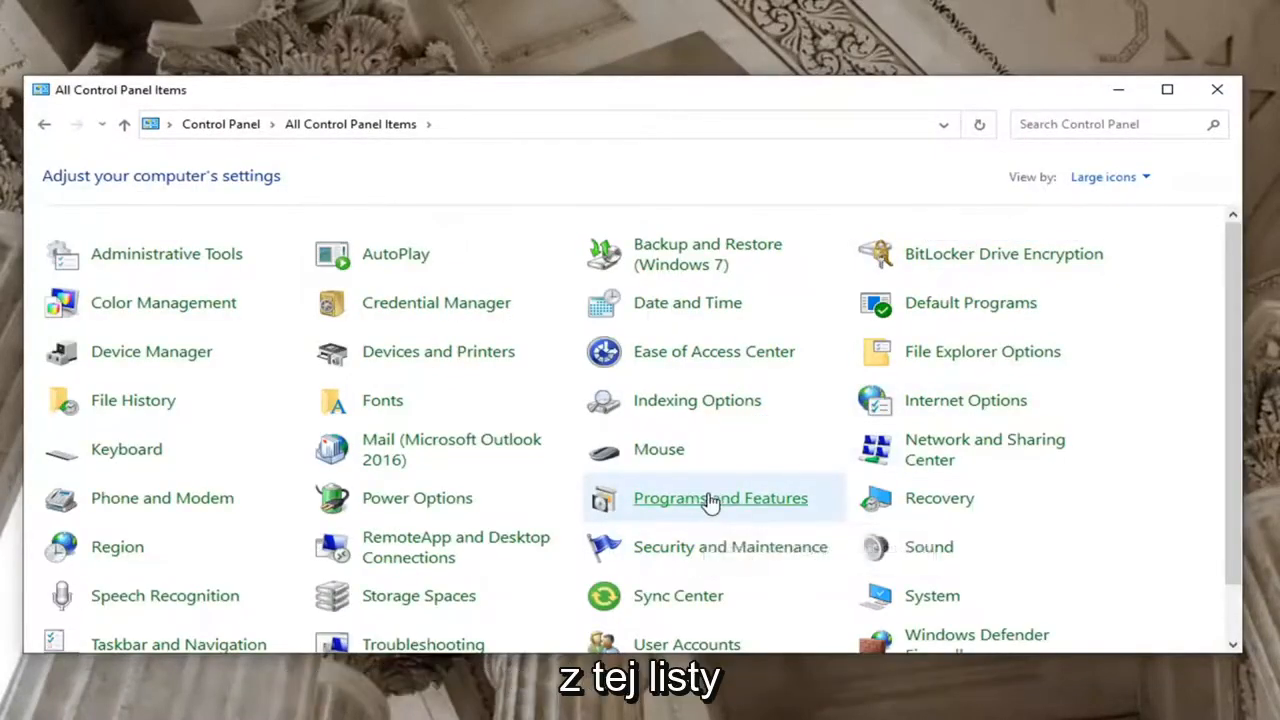
Browse installed programs in Programs and Features, selecting Epic Online Services, then close it
{"action": "left_click", "coordinate": [720, 498]}
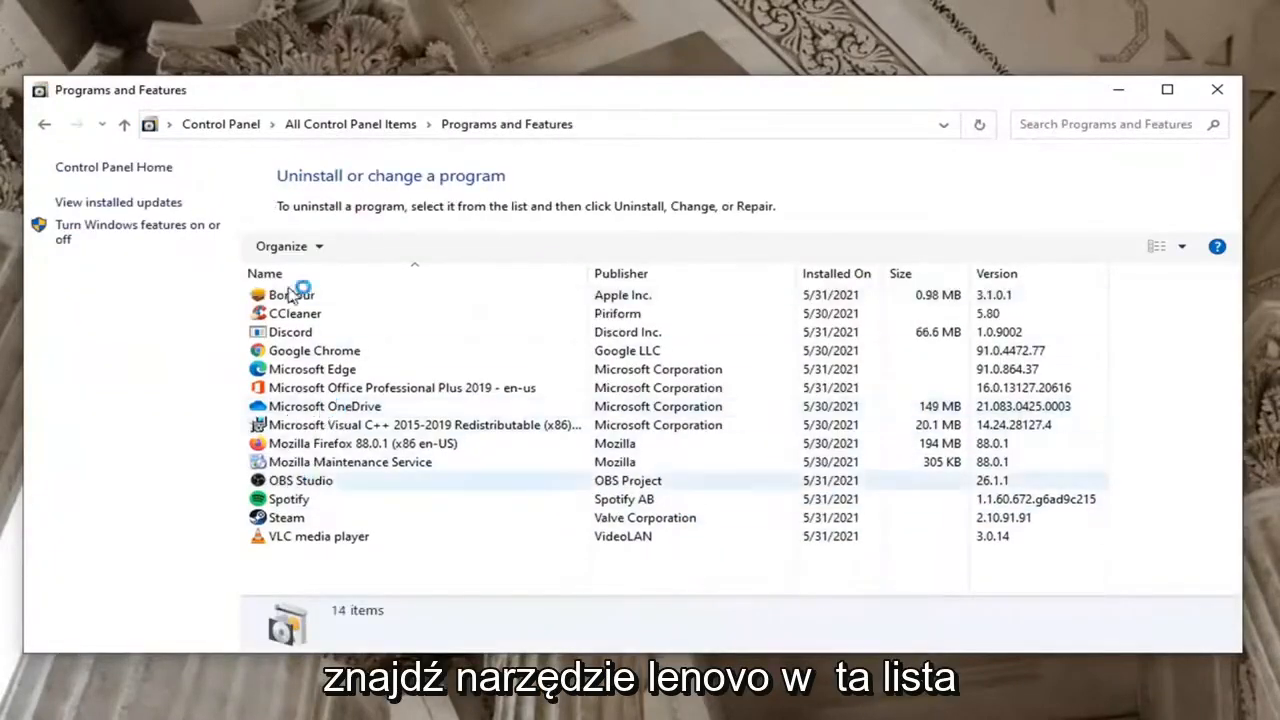
{"action": "left_click", "coordinate": [978, 124]}
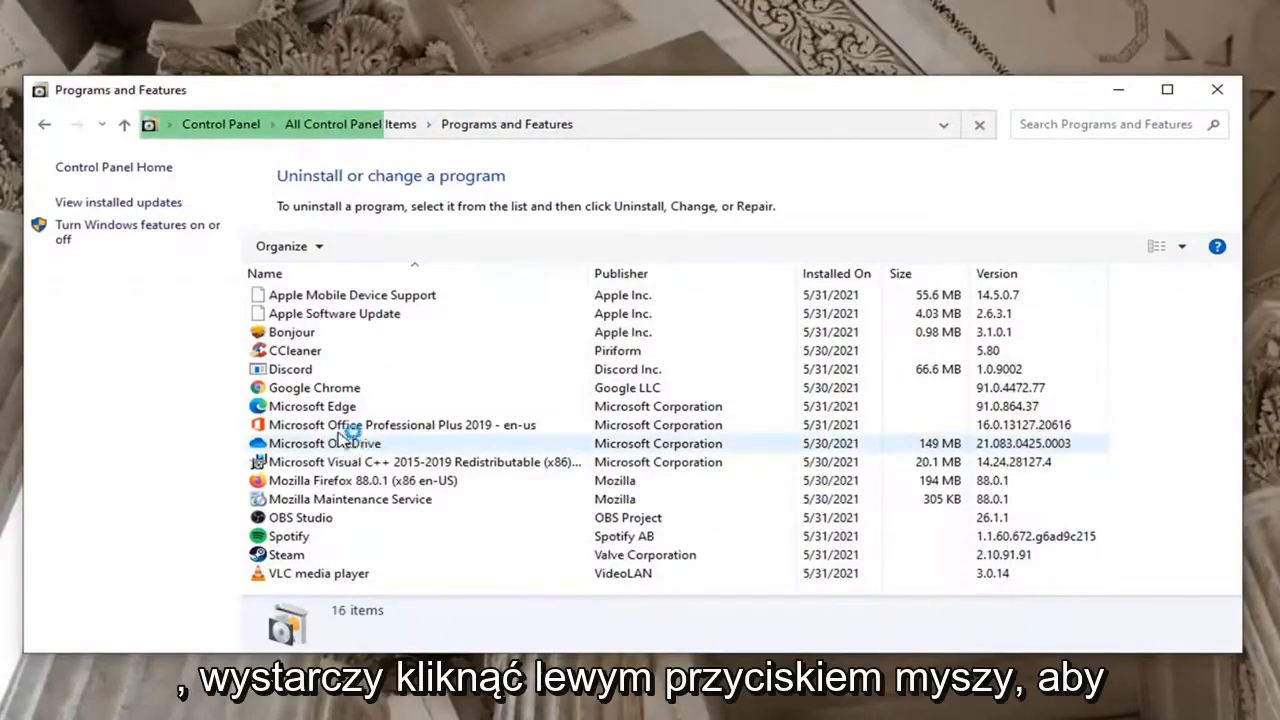
{"action": "left_click", "coordinate": [325, 406]}
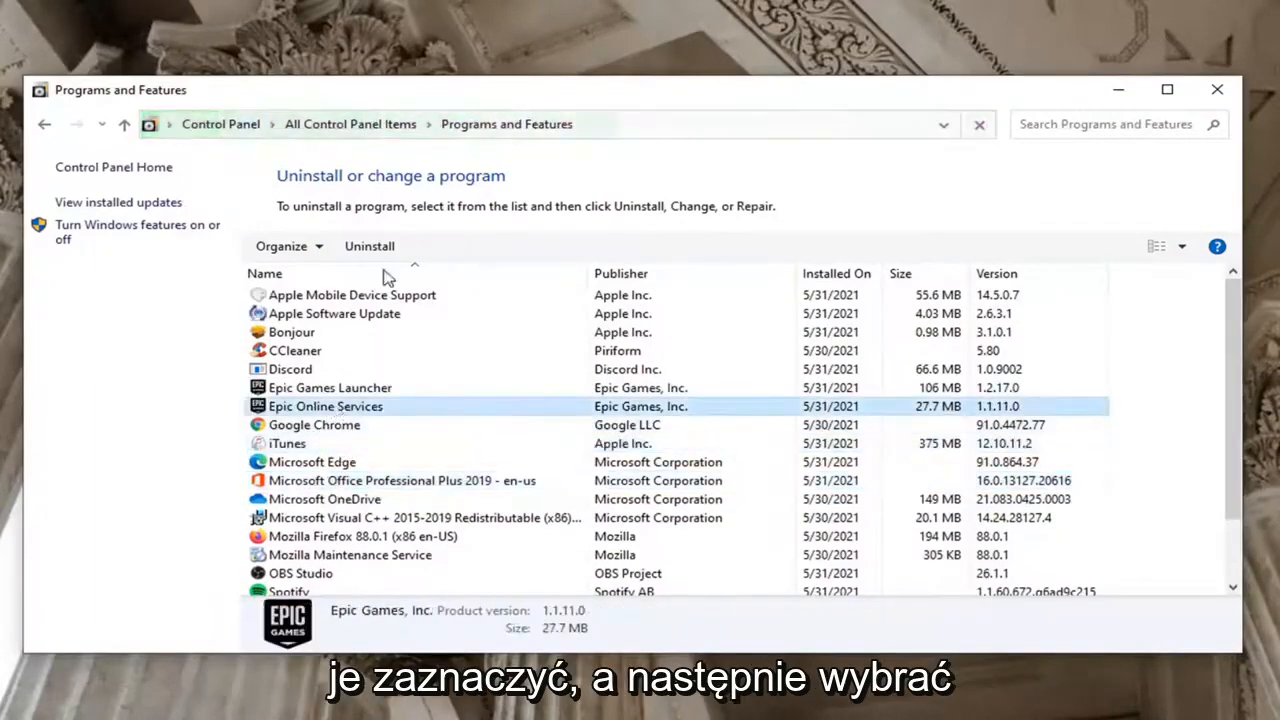
{"action": "mouse_move", "coordinate": [369, 246]}
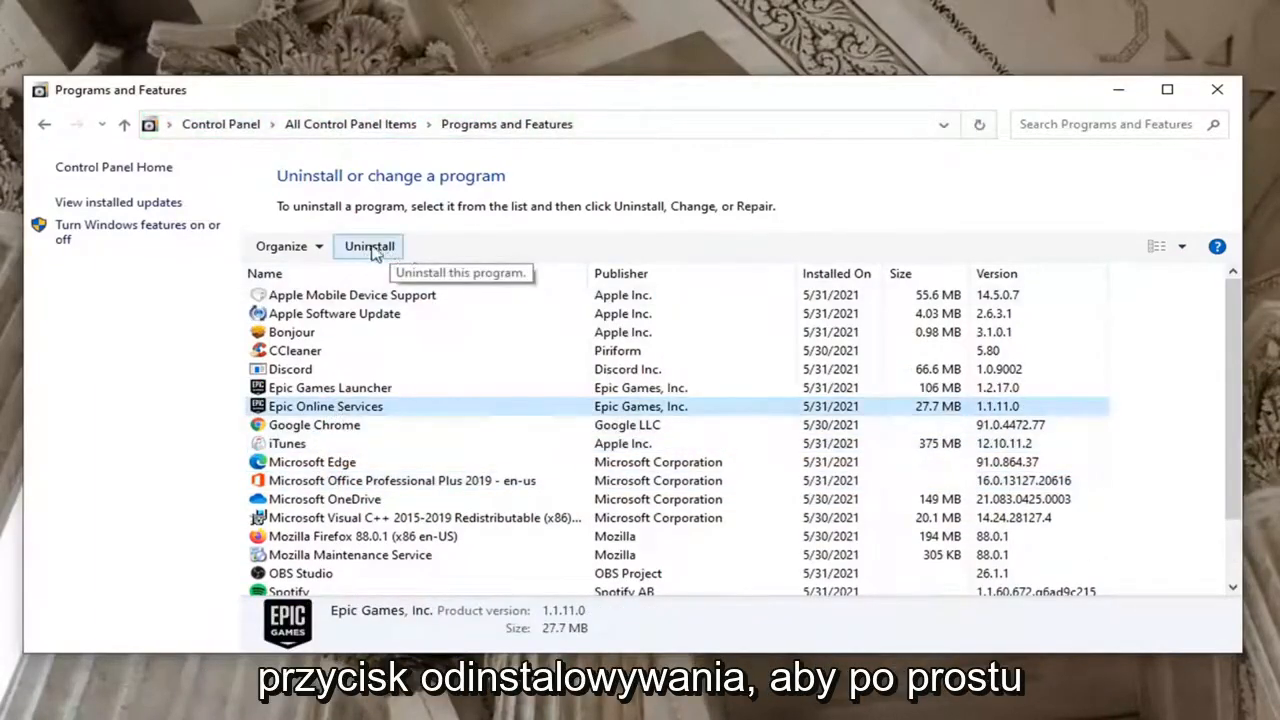
{"action": "mouse_move", "coordinate": [367, 267]}
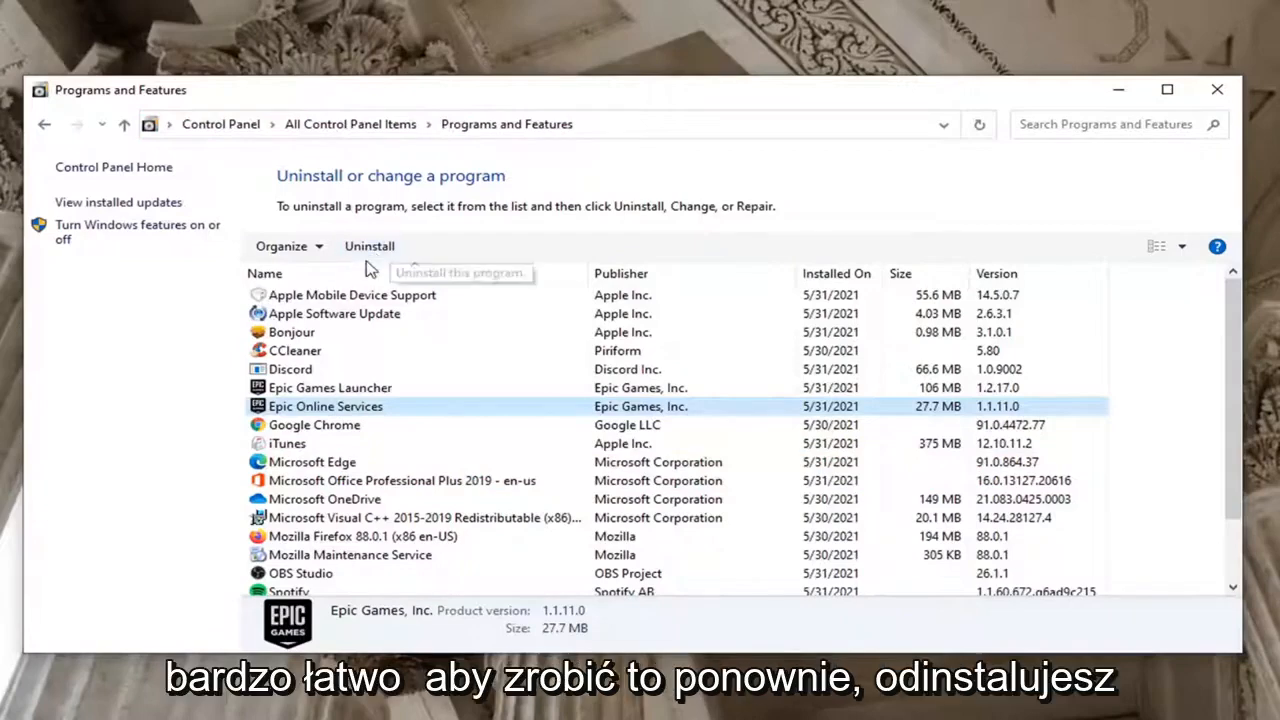
{"action": "mouse_move", "coordinate": [924, 378]}
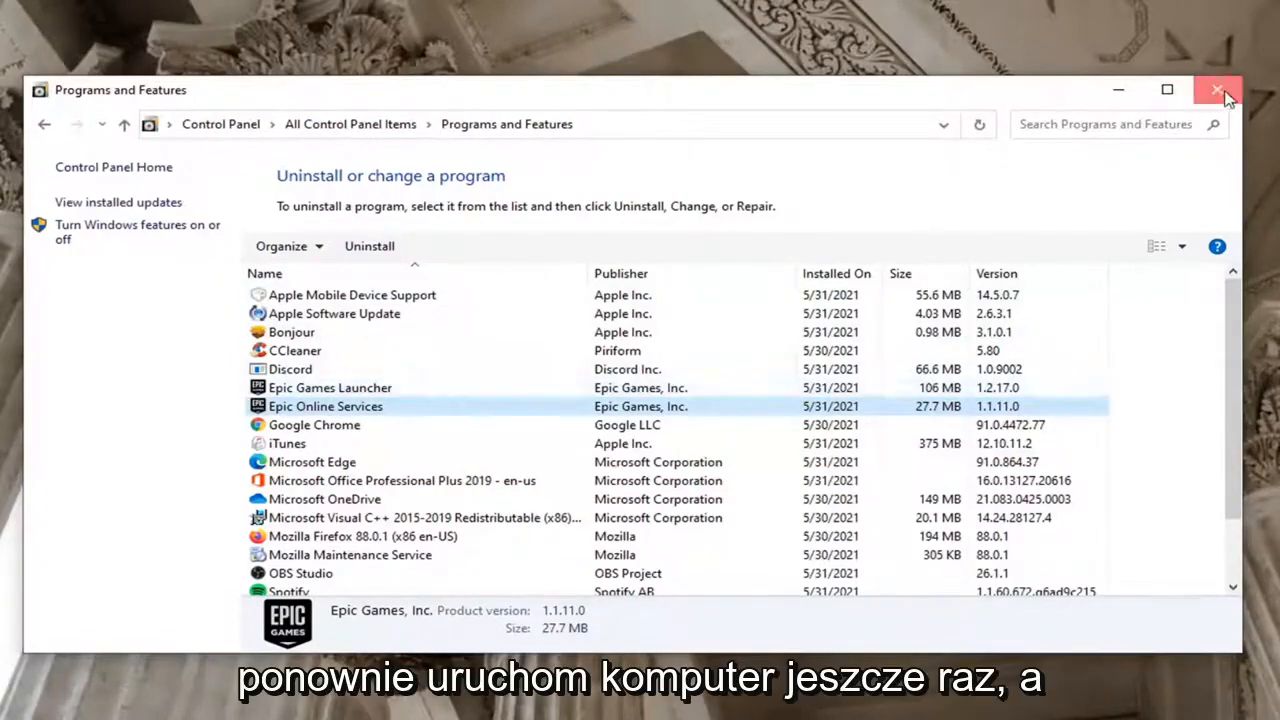
{"action": "left_click", "coordinate": [1217, 90]}
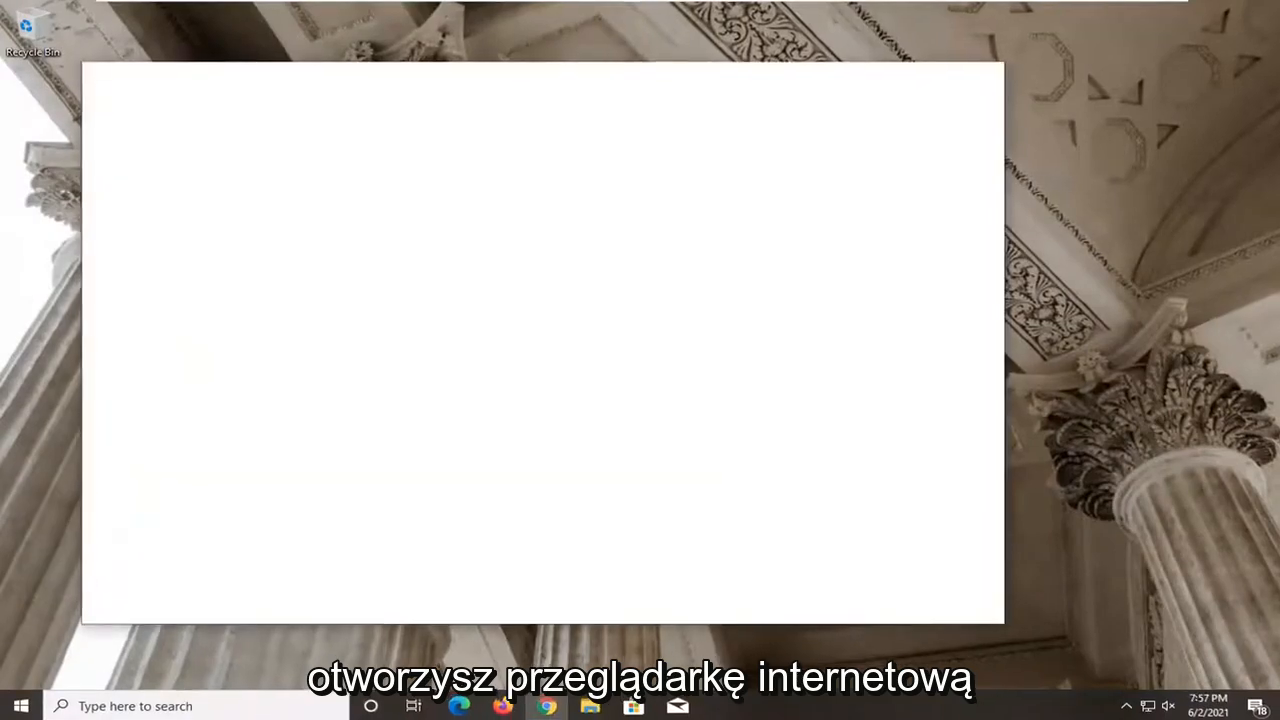
Download Lenovo Utility installer wwlb0g0e.exe from Lenovo support in Chrome and run it
{"action": "left_click", "coordinate": [546, 706]}
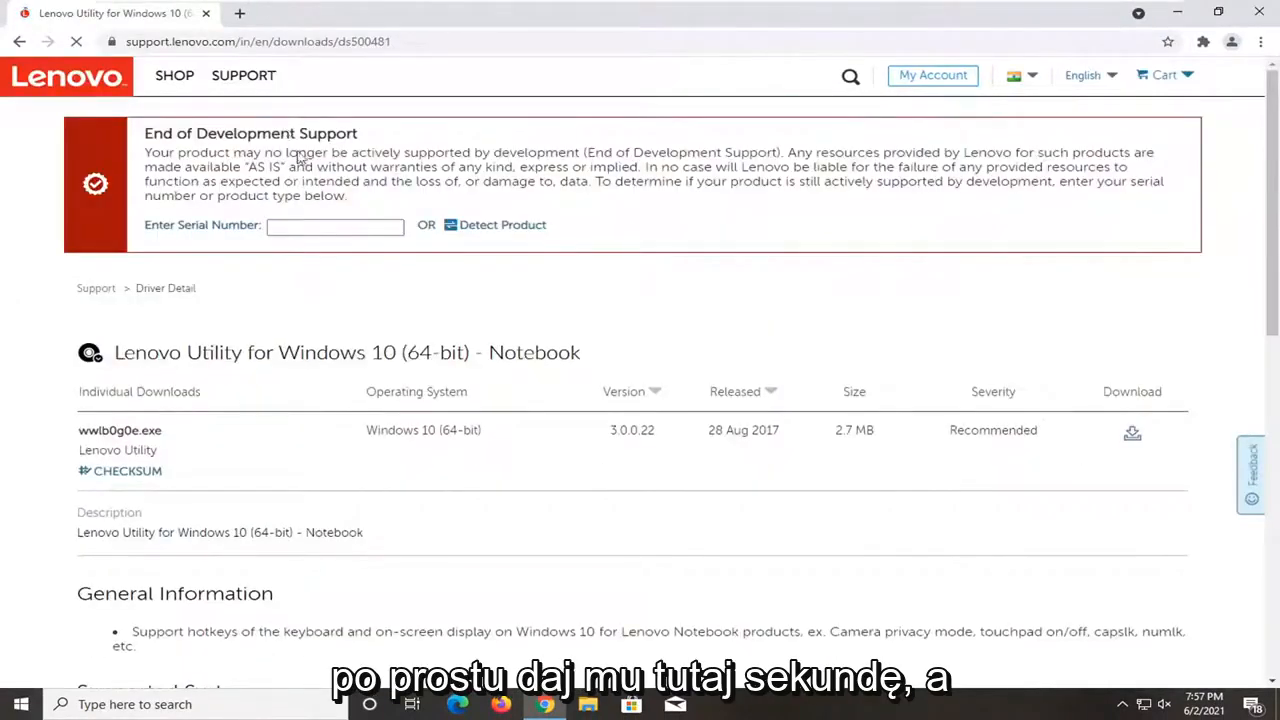
{"action": "scroll", "scroll_direction": "down", "scroll_amount": 3}
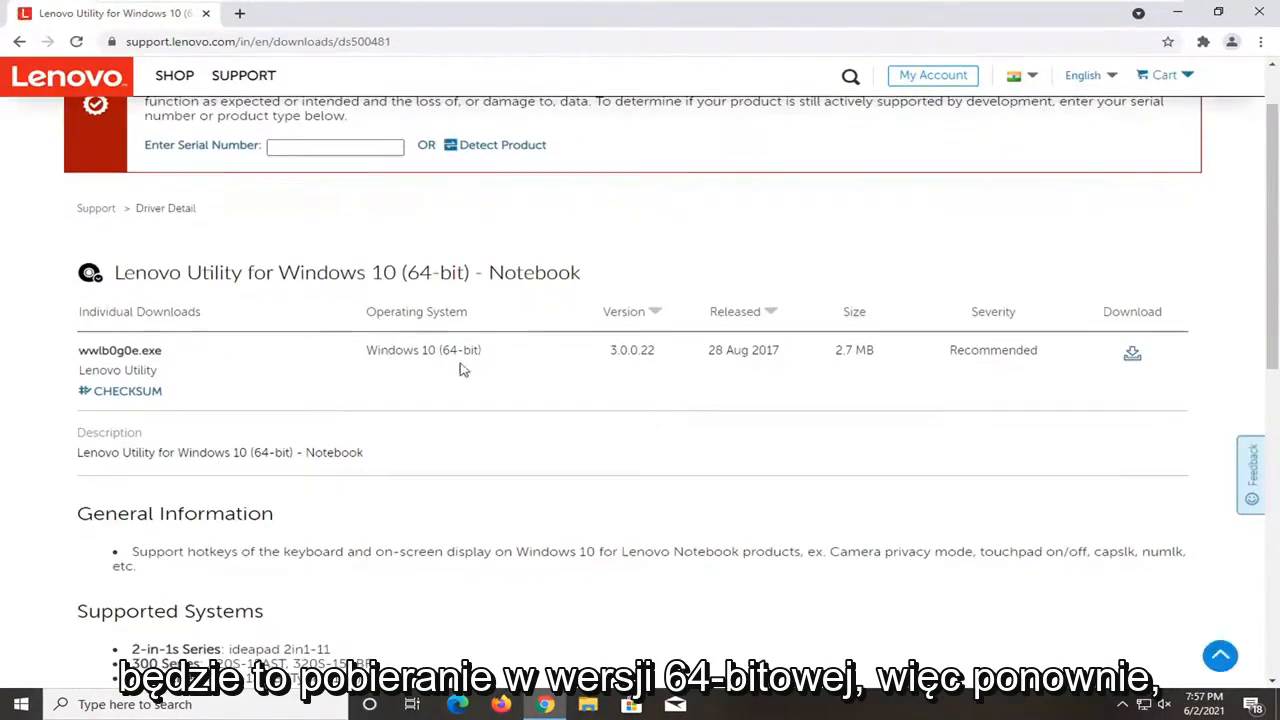
{"action": "scroll", "scroll_direction": "down", "scroll_amount": 3}
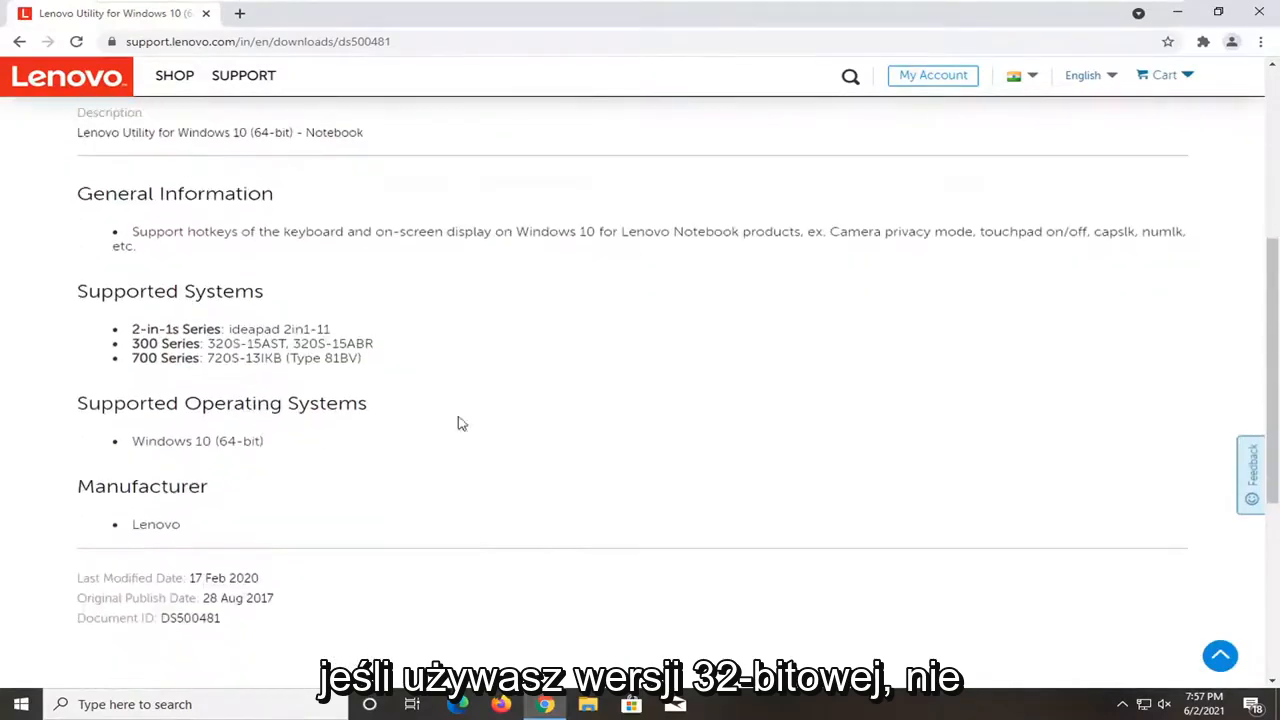
{"action": "scroll", "scroll_direction": "up", "scroll_amount": 3}
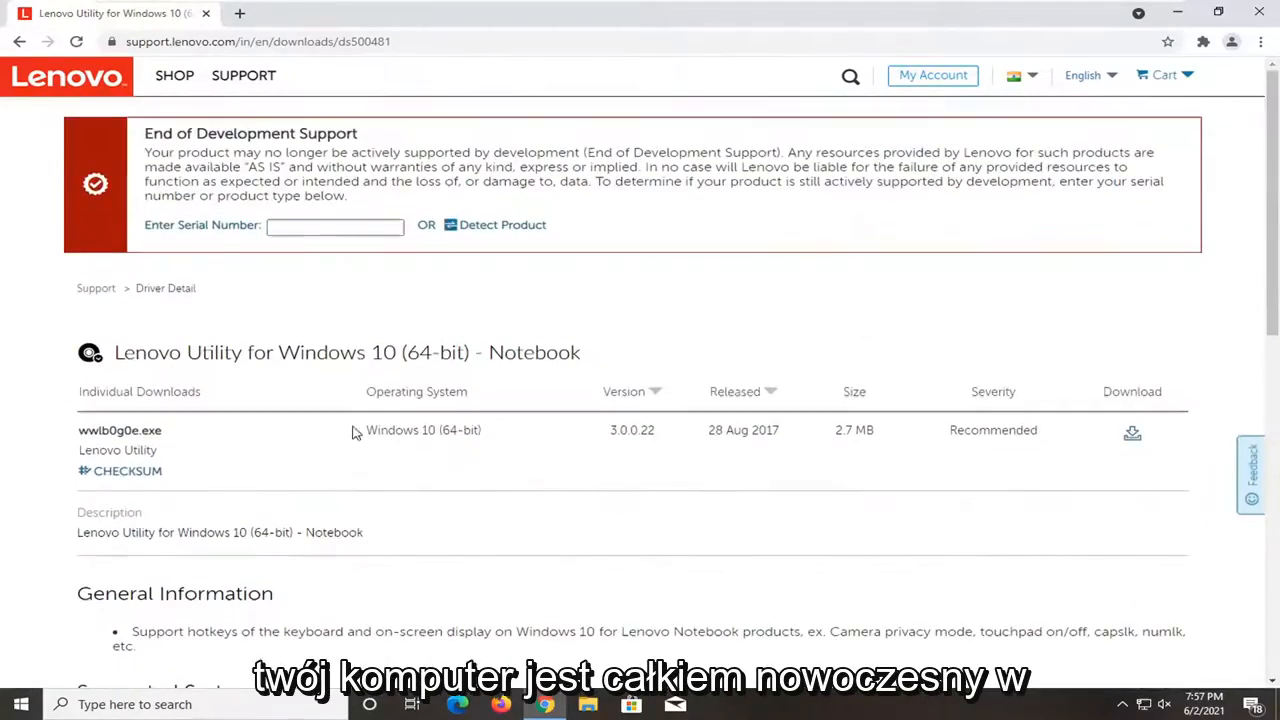
{"action": "mouse_move", "coordinate": [315, 465]}
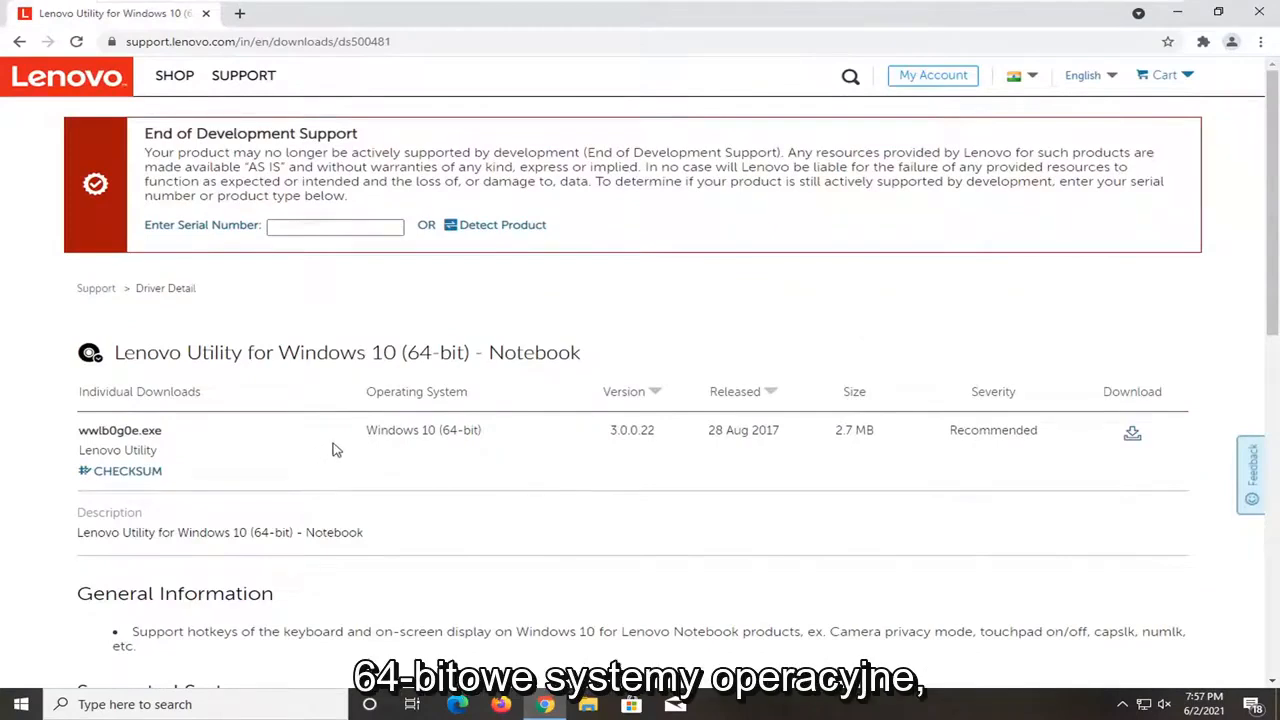
{"action": "mouse_move", "coordinate": [449, 449]}
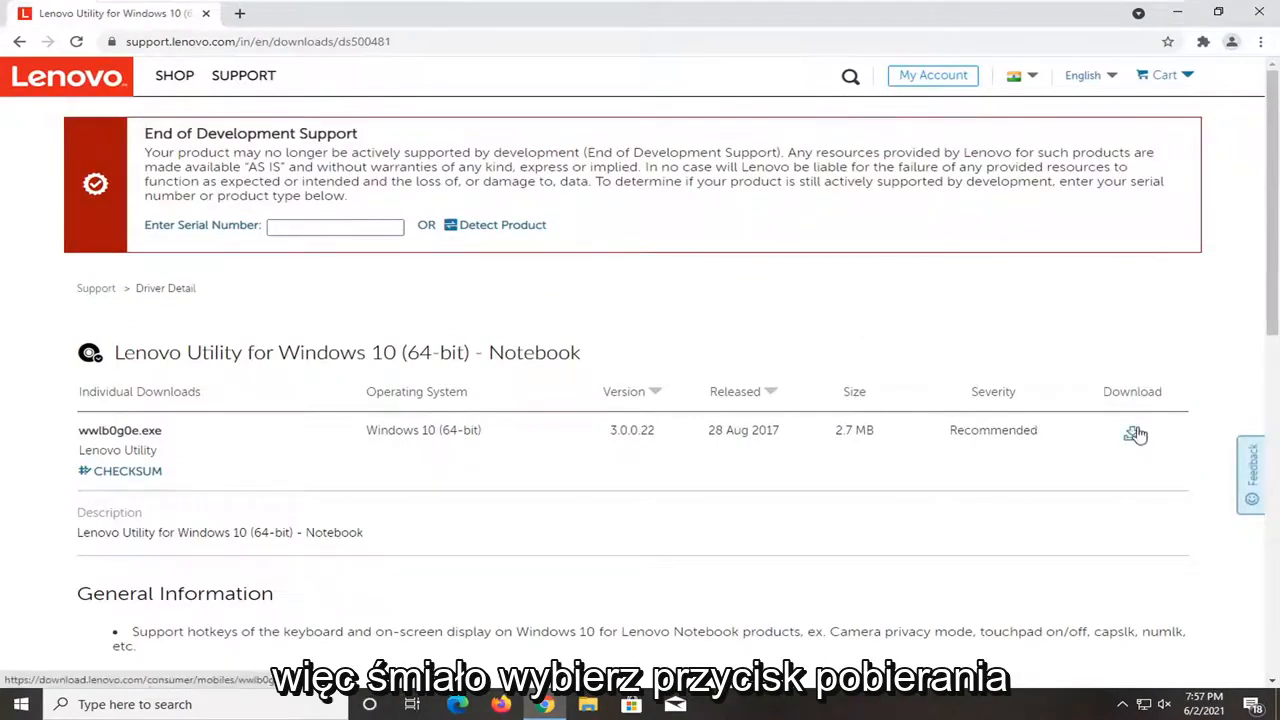
{"action": "left_click", "coordinate": [1132, 431]}
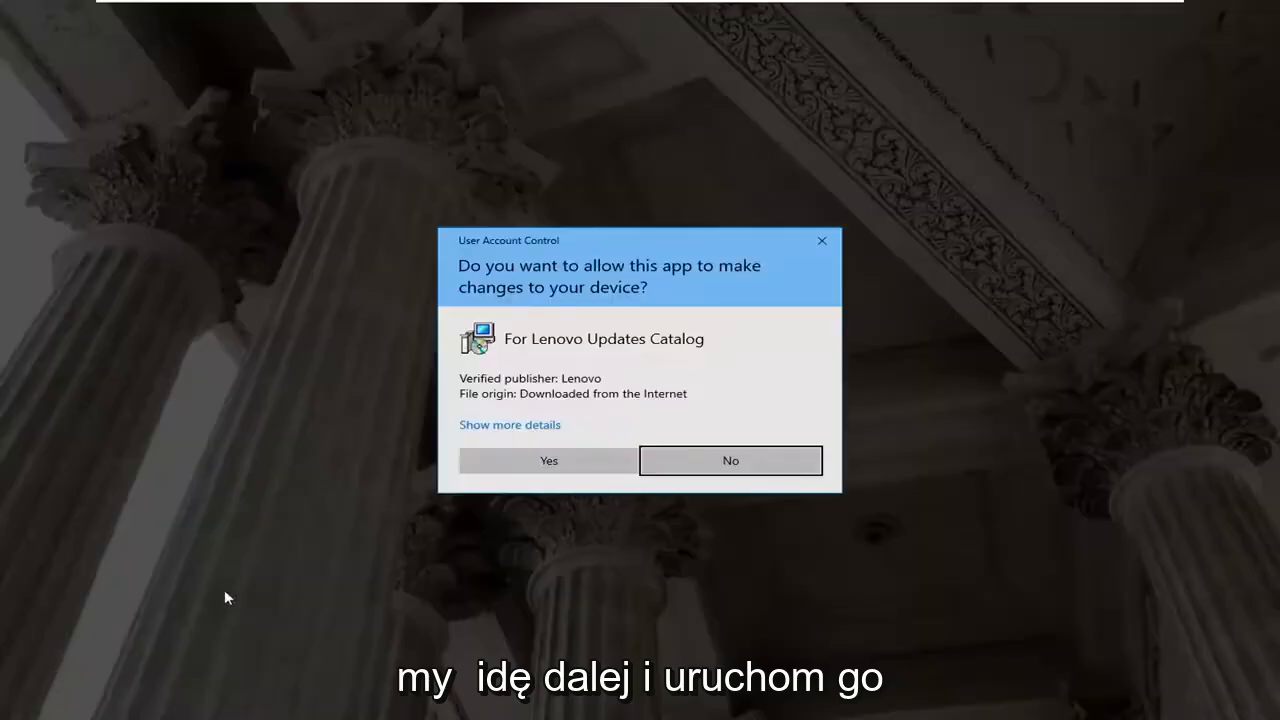
{"action": "mouse_move", "coordinate": [530, 380]}
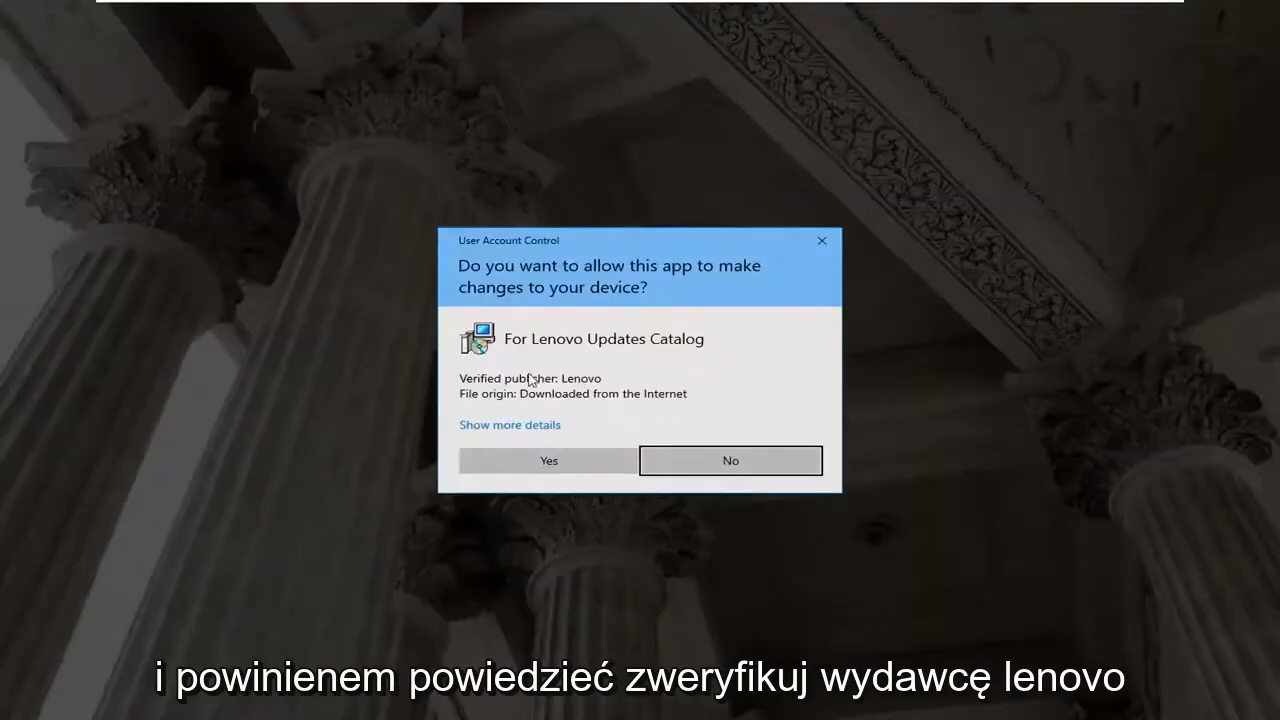
{"action": "left_click", "coordinate": [548, 460]}
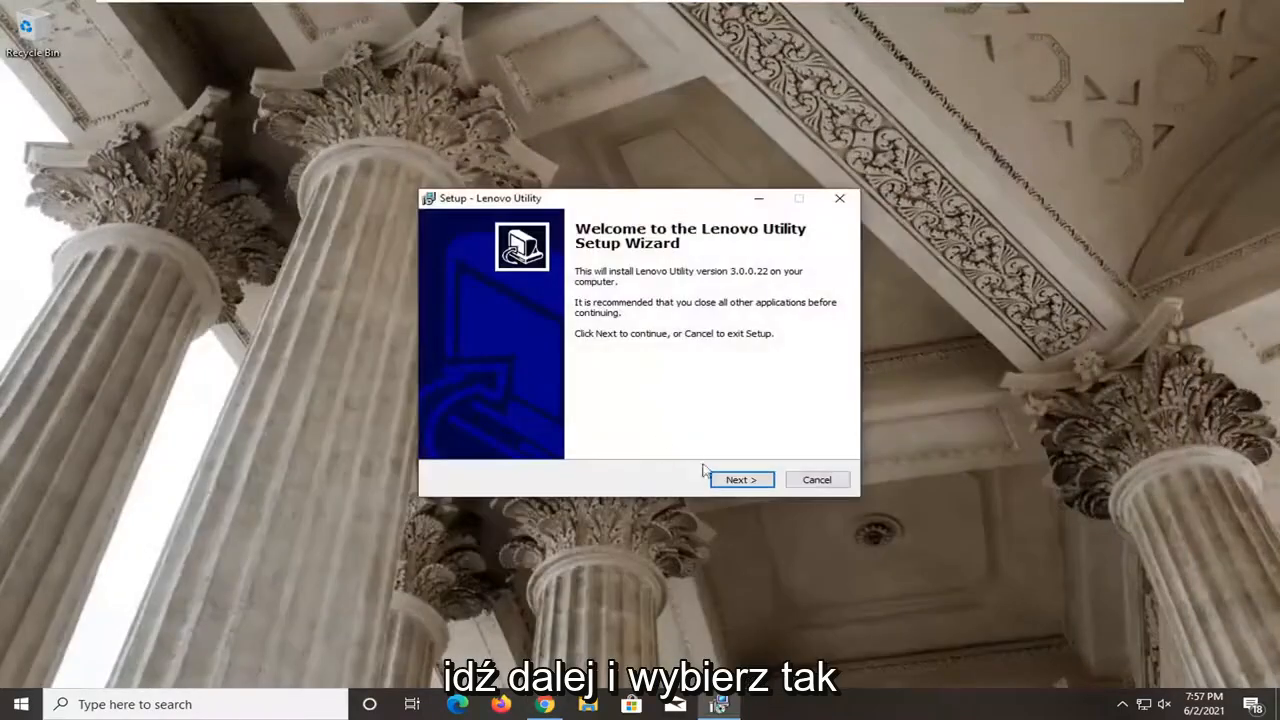
Install Lenovo Utility into existing C:\DRIVERS\Lenovo_Utility, accepting the license, and restart now
{"action": "left_click", "coordinate": [741, 479]}
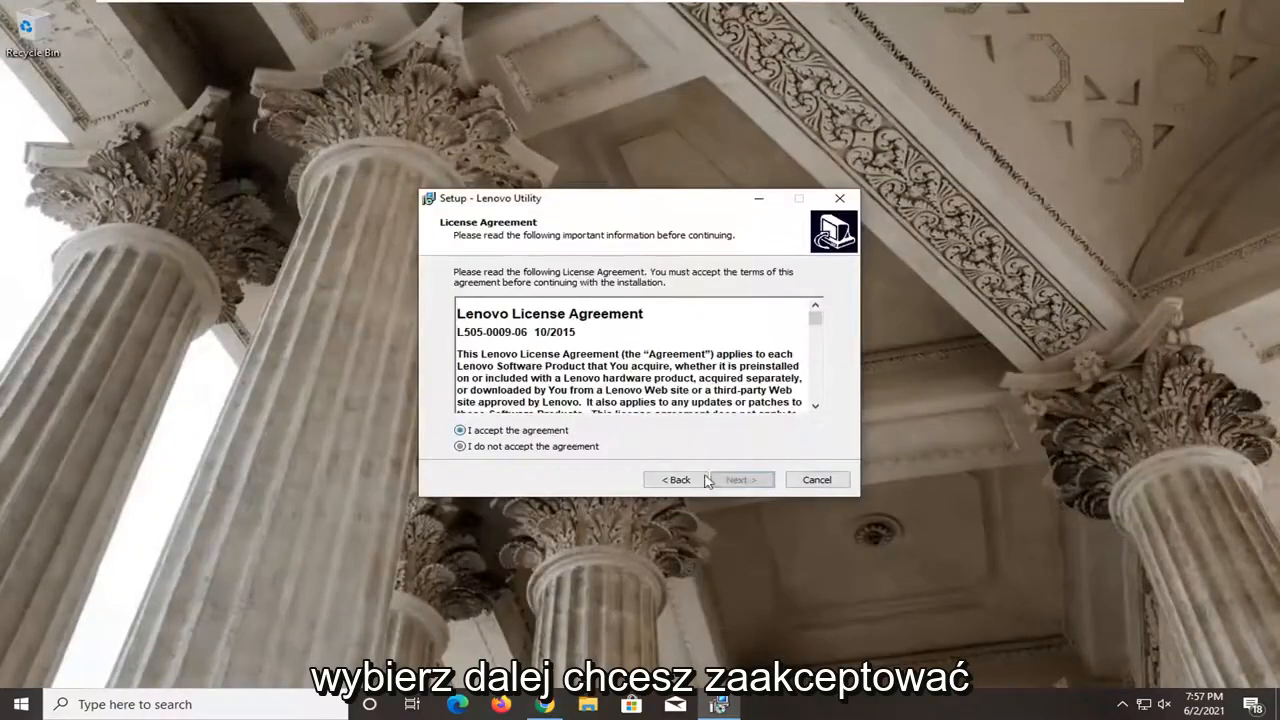
{"action": "left_click", "coordinate": [740, 479]}
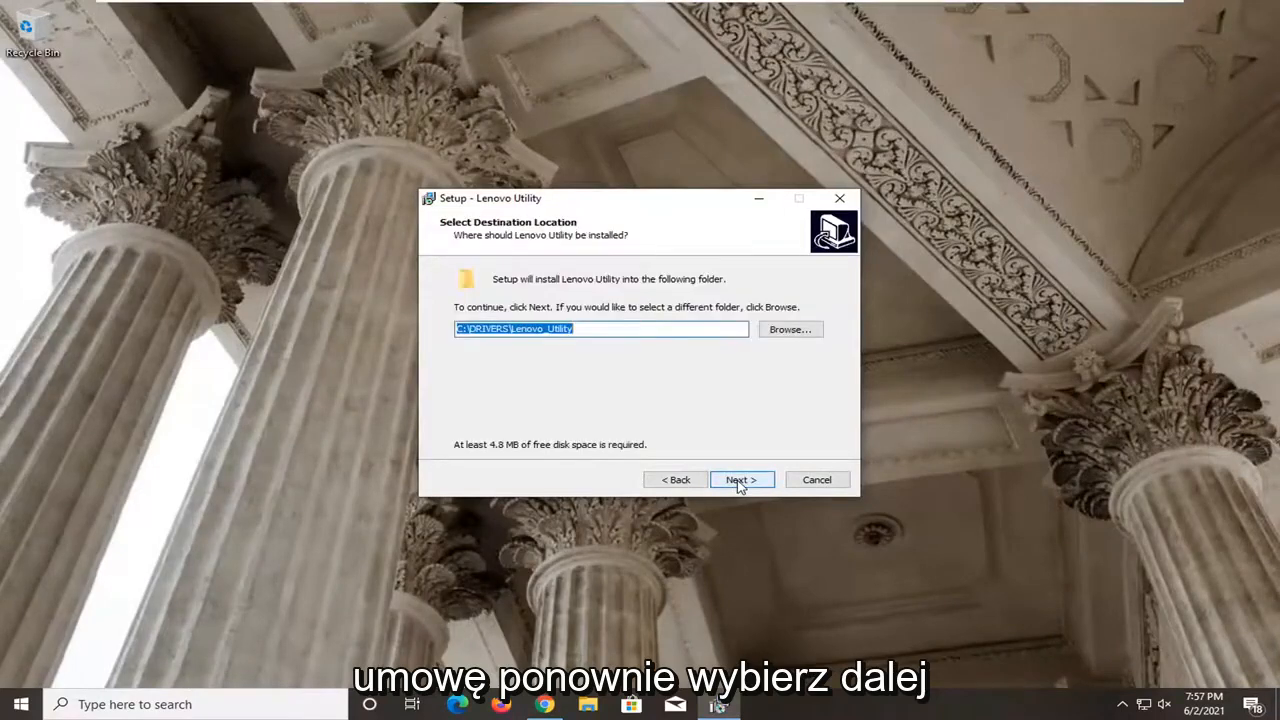
{"action": "left_click", "coordinate": [741, 479]}
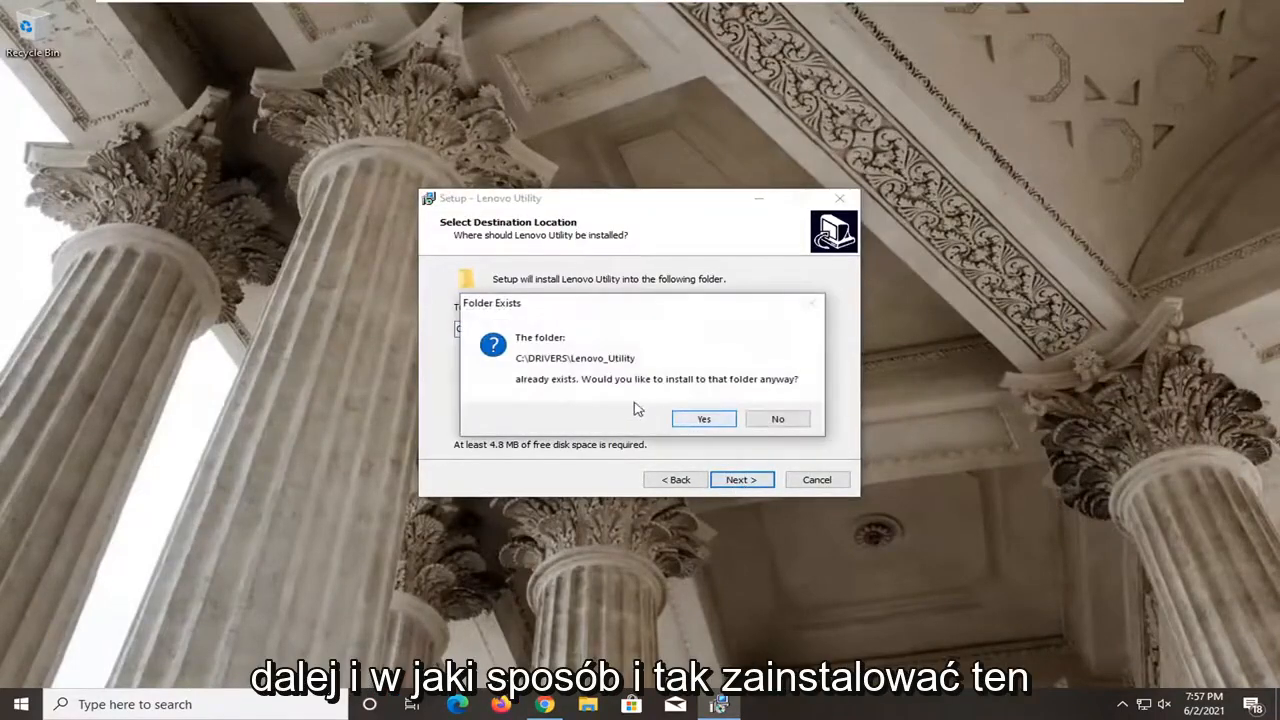
{"action": "left_click", "coordinate": [703, 418]}
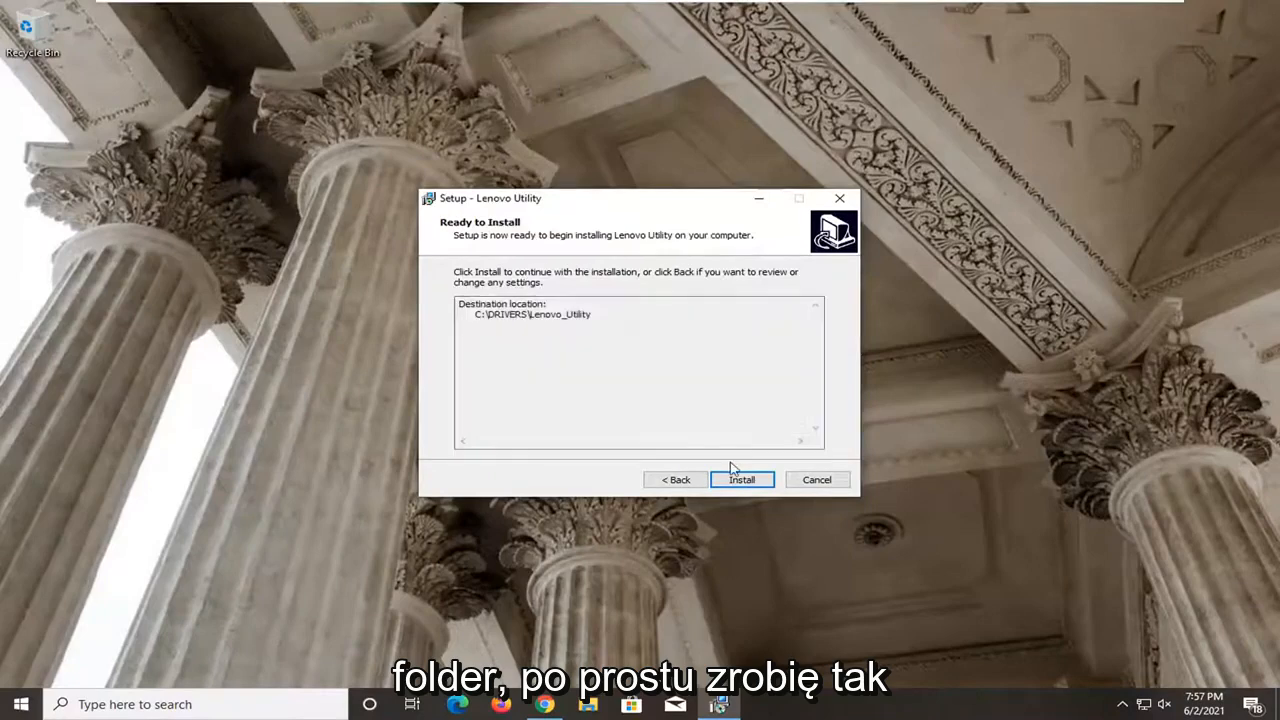
{"action": "left_click", "coordinate": [742, 479]}
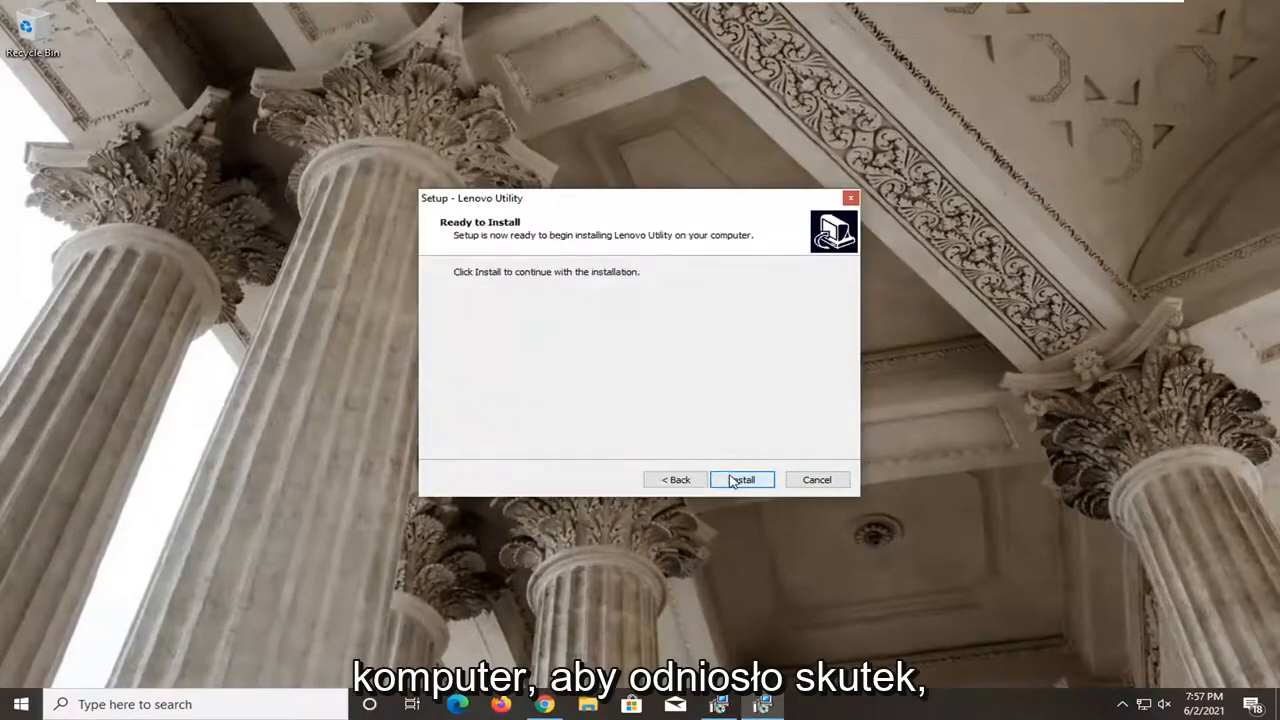
{"action": "left_click", "coordinate": [742, 479]}
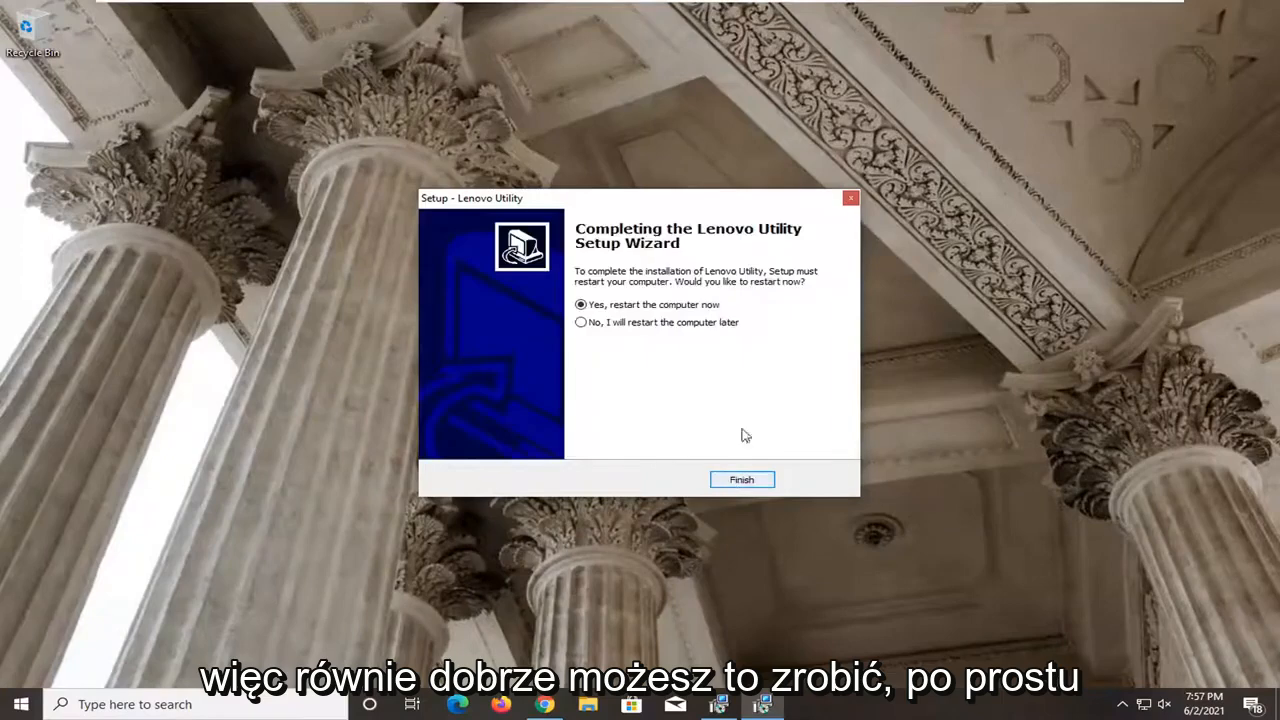
{"action": "mouse_move", "coordinate": [613, 432]}
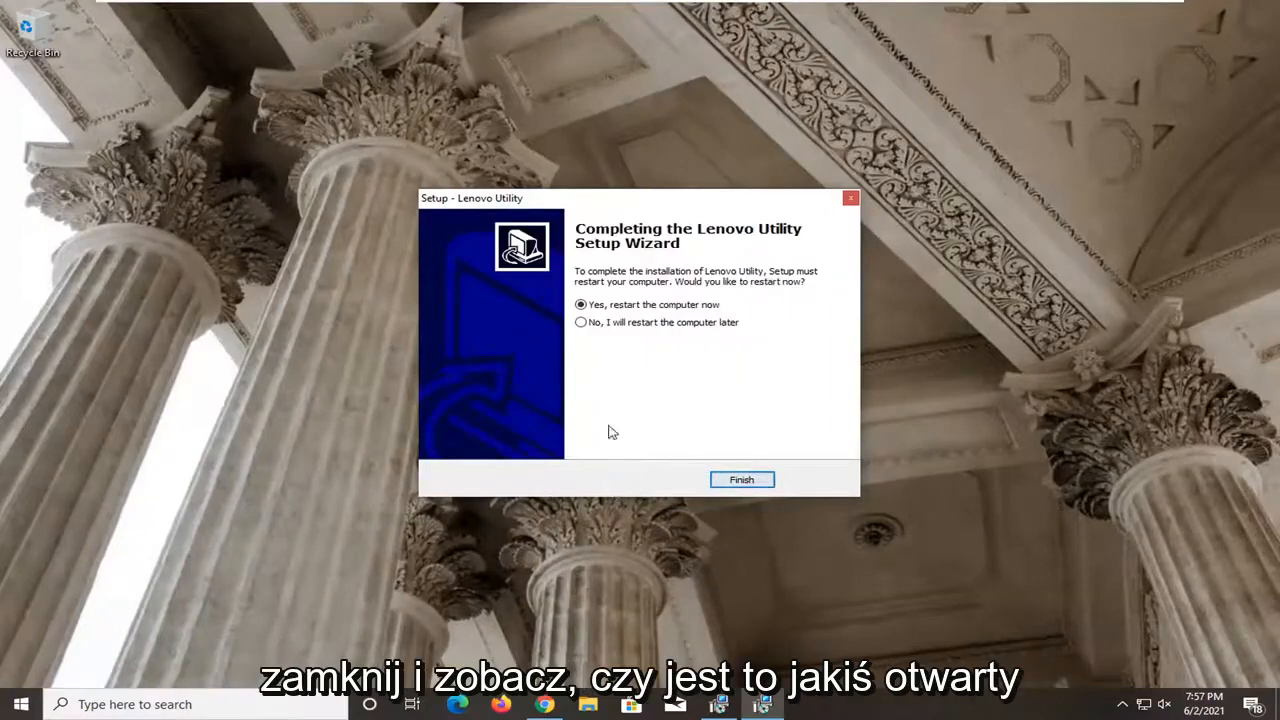
{"action": "mouse_move", "coordinate": [703, 547]}
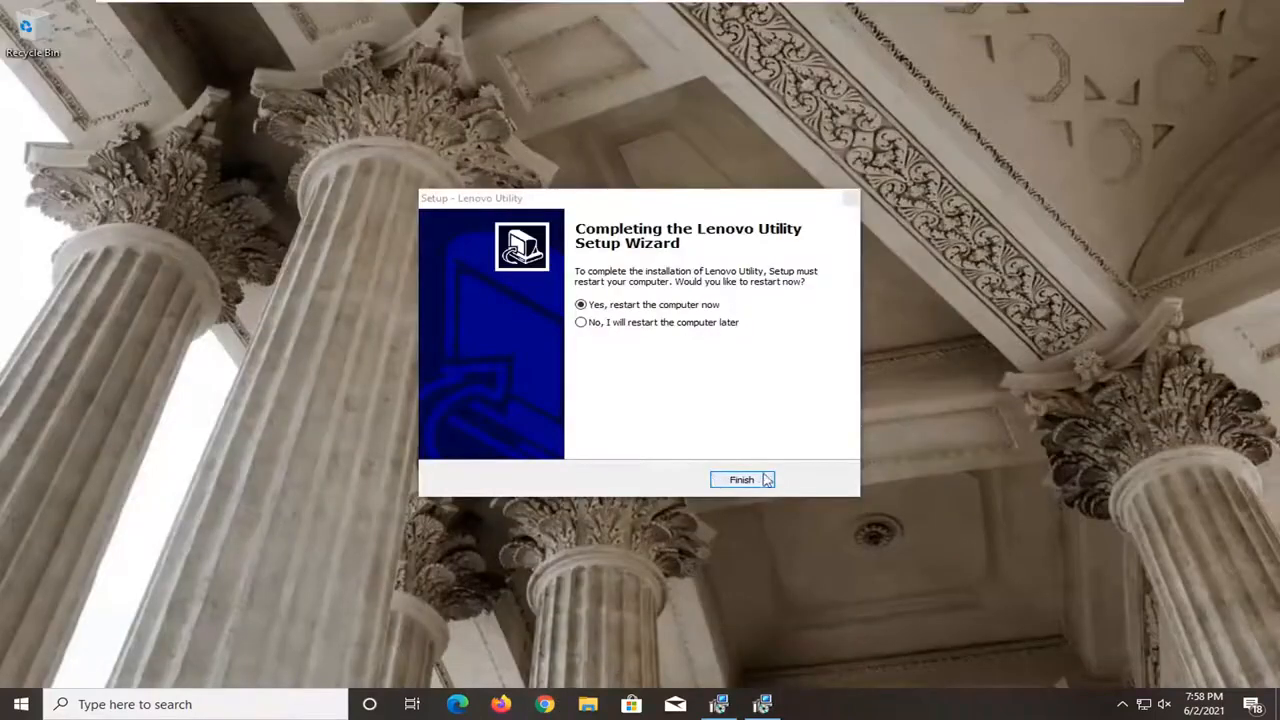
{"action": "left_click", "coordinate": [741, 480]}
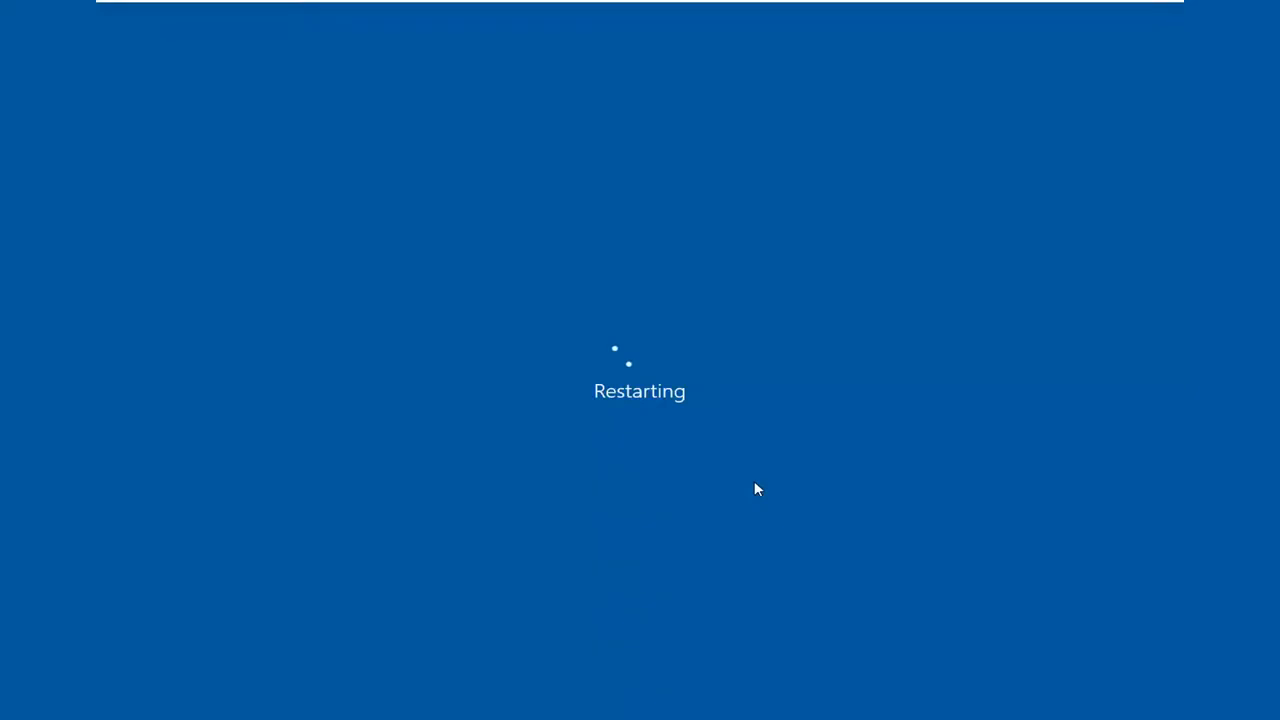